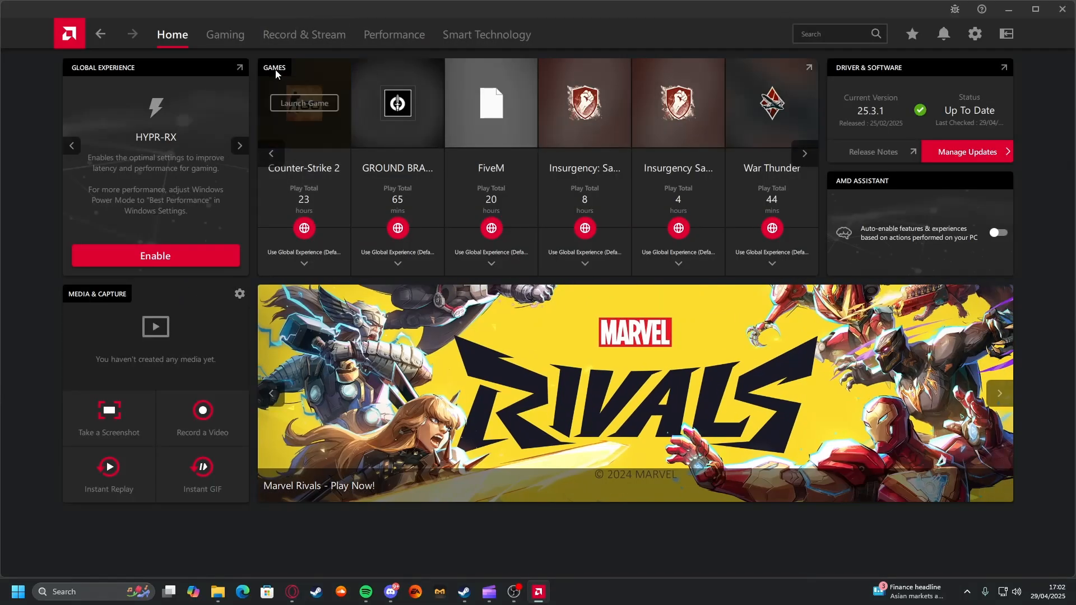
Switch through Gaming to the Performance page showing live FPS, CPU and GPU metrics
{"action": "left_click", "coordinate": [224, 35]}
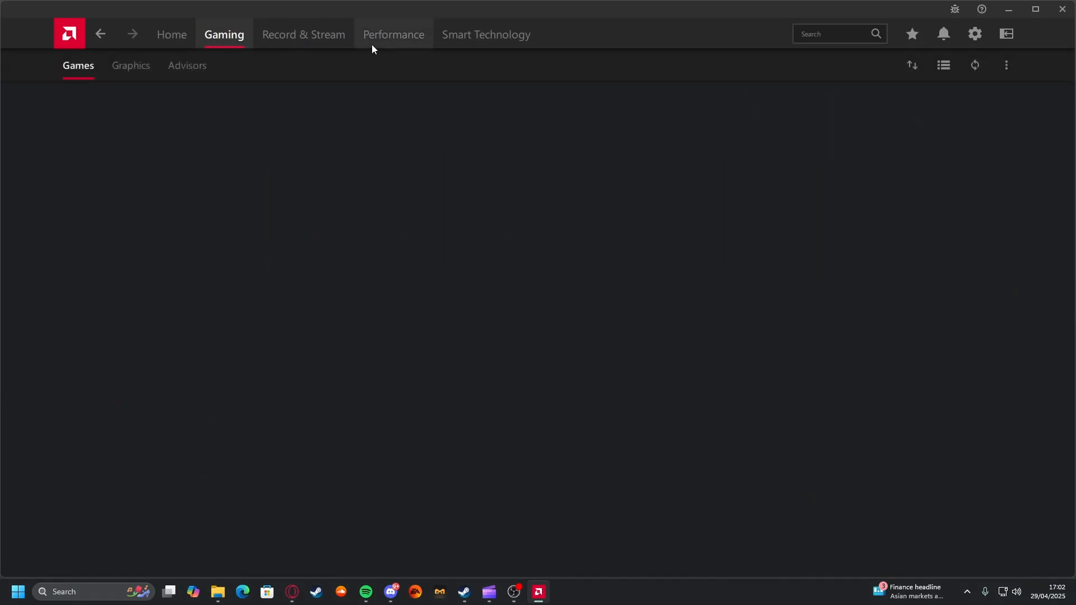
{"action": "left_click", "coordinate": [393, 34]}
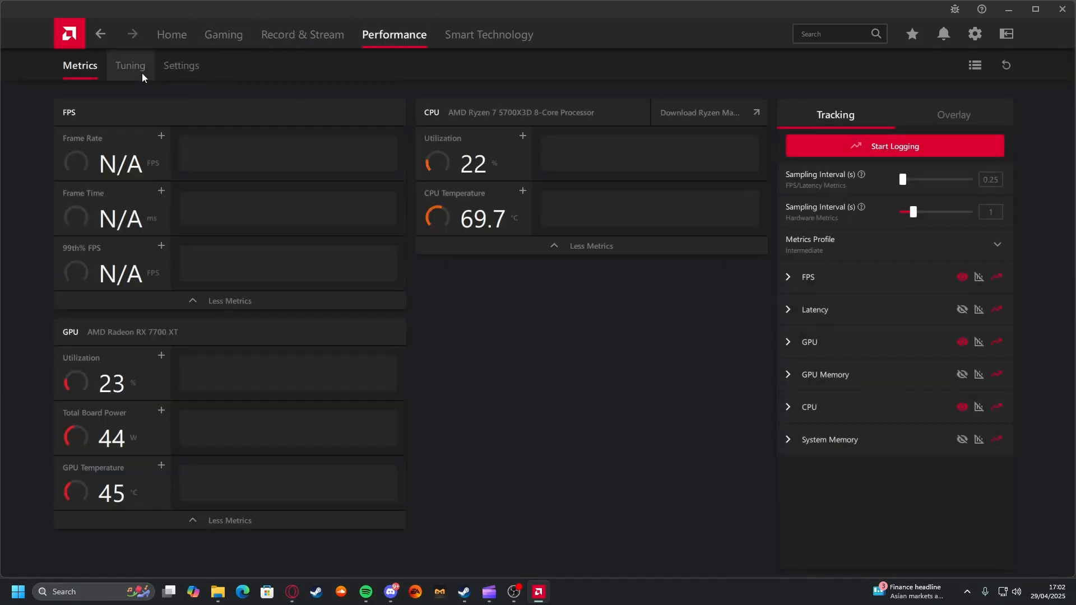
Toggle GPU Tuning off and on again, then enable Advanced Control for the 2500 MHz frequency sliders
{"action": "left_click", "coordinate": [130, 65]}
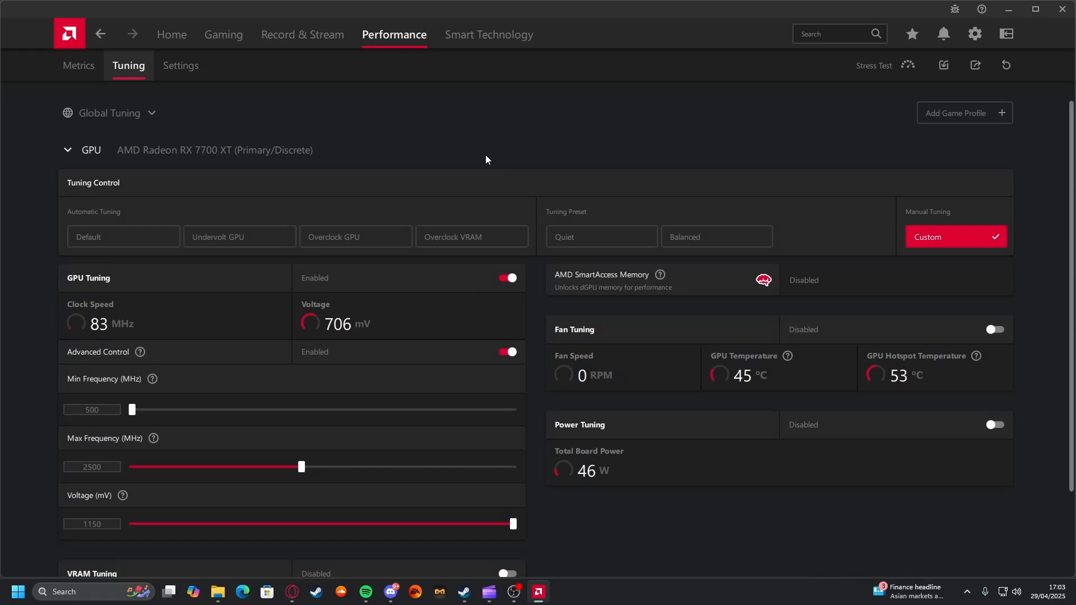
{"action": "mouse_move", "coordinate": [540, 321]}
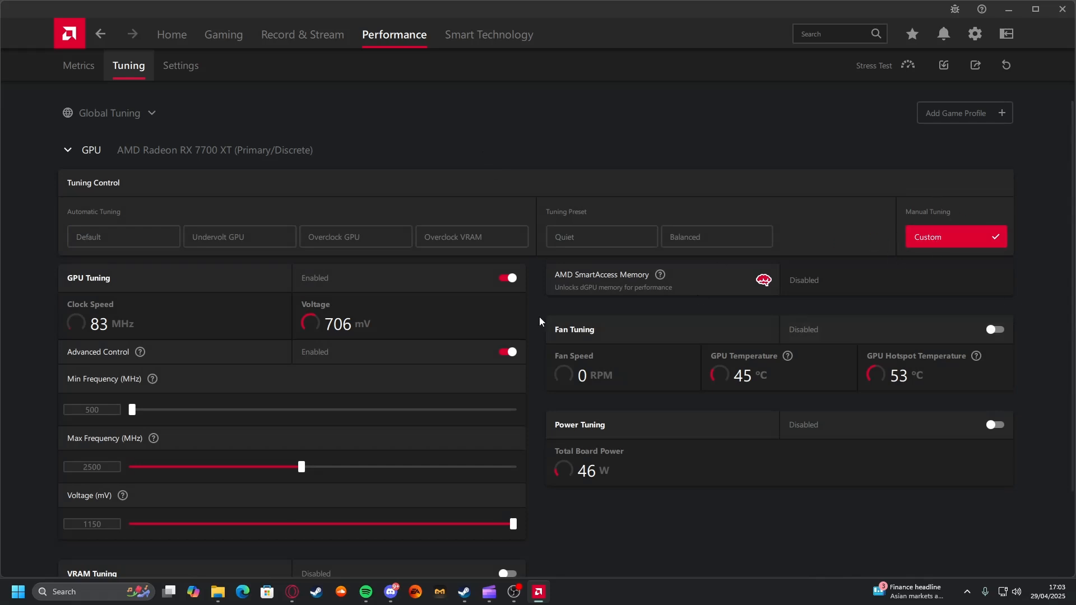
{"action": "left_click", "coordinate": [507, 278]}
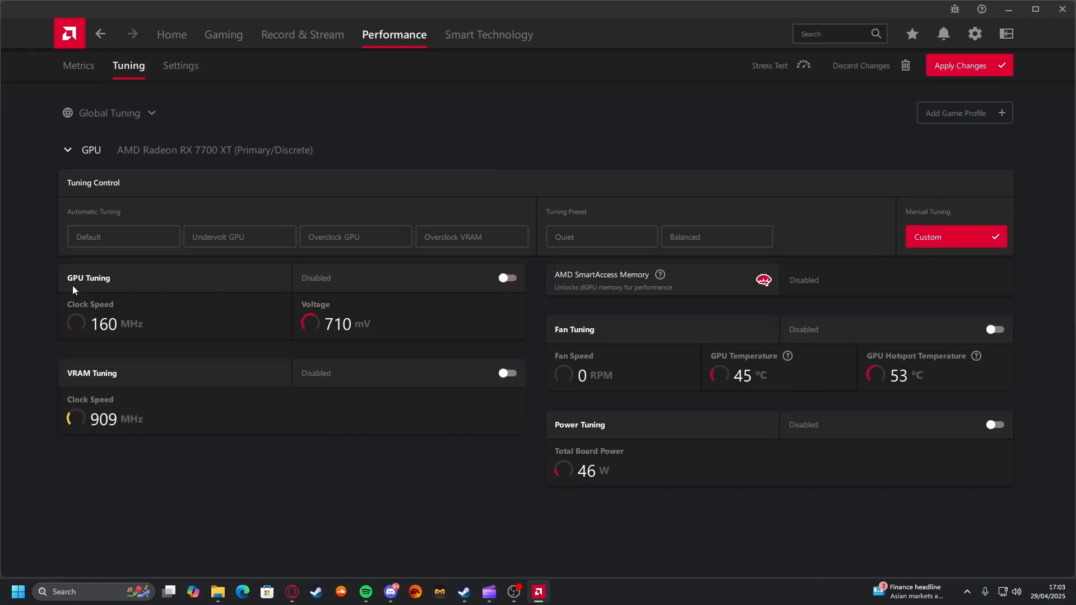
{"action": "left_click", "coordinate": [506, 278]}
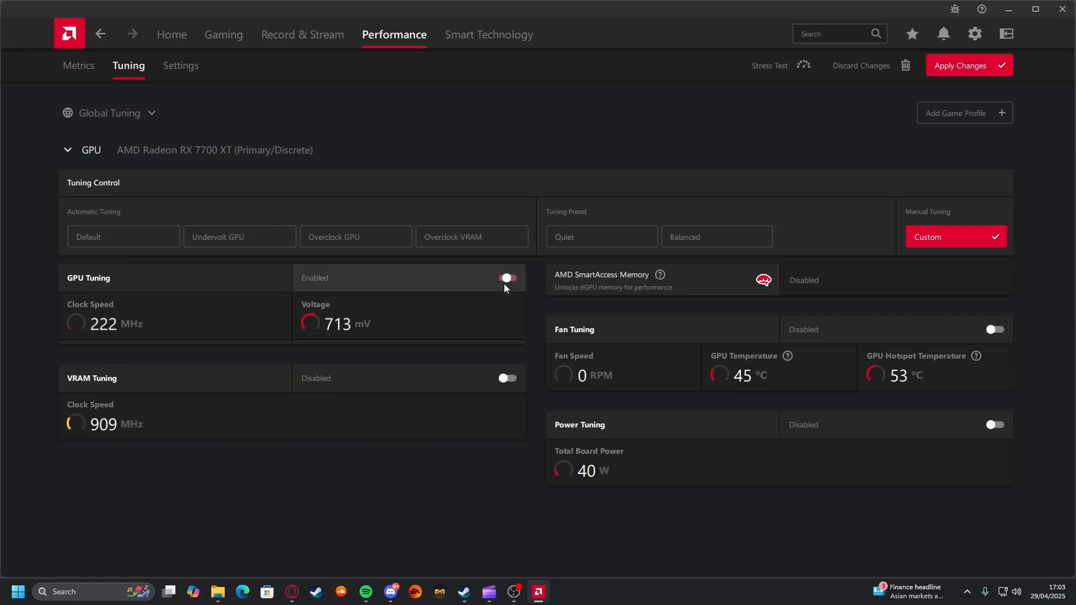
{"action": "left_click", "coordinate": [506, 278]}
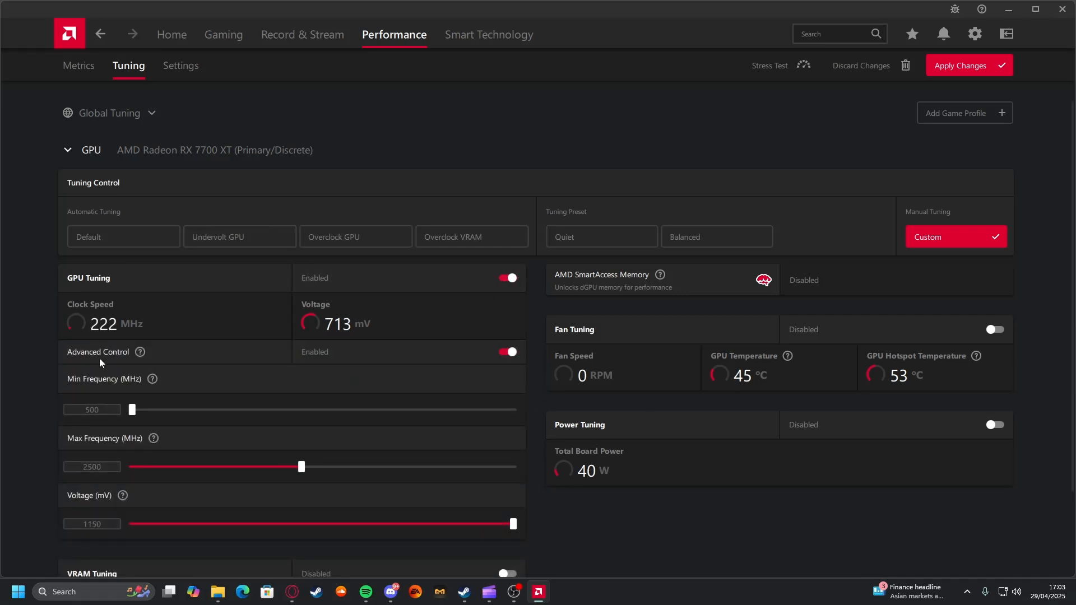
Review the Max Frequency value of 2500 MHz, then close Adrenalin to return to the desktop
{"action": "scroll", "scroll_direction": "down", "scroll_amount": 3}
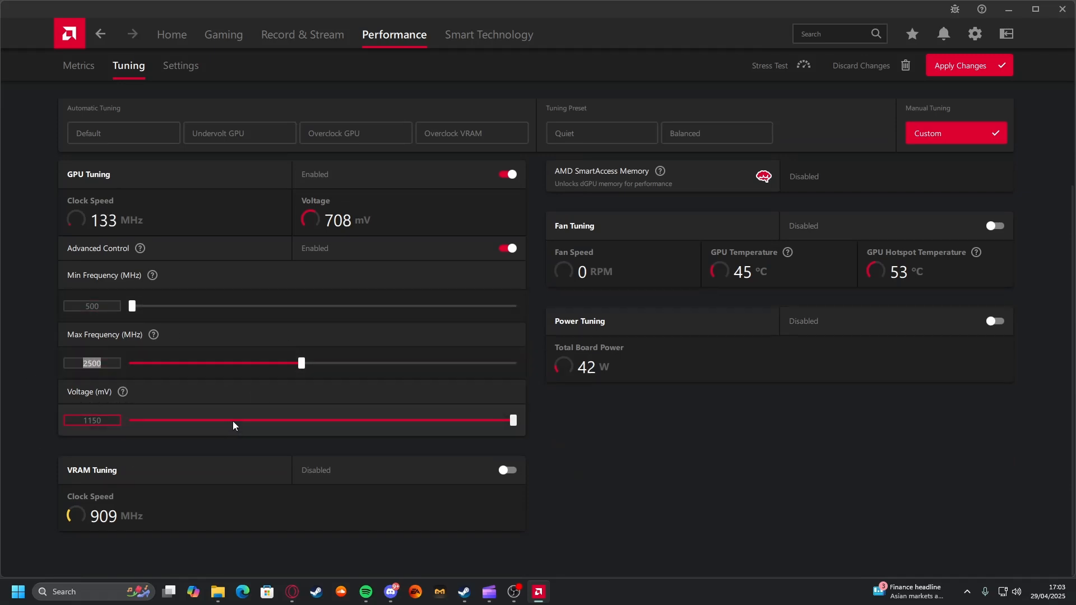
{"action": "mouse_move", "coordinate": [296, 414]}
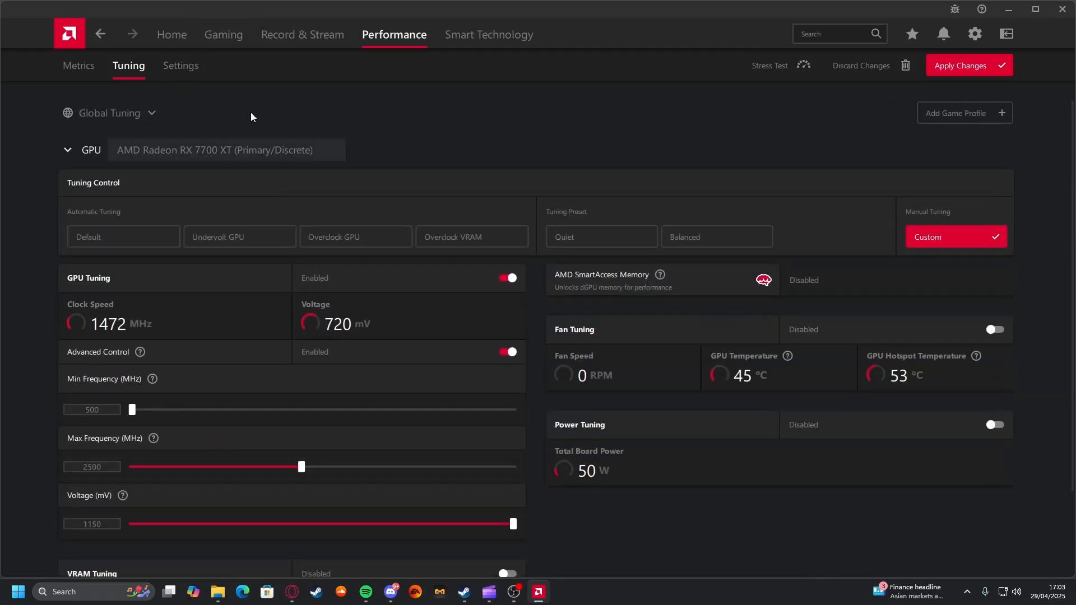
{"action": "scroll", "scroll_direction": "down", "scroll_amount": 3}
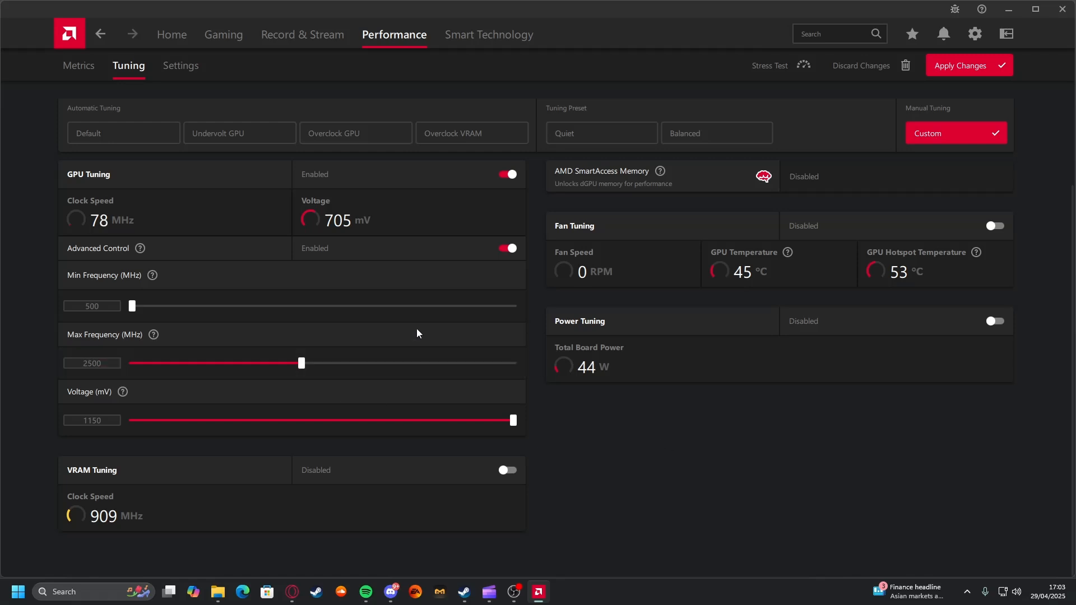
{"action": "left_click", "coordinate": [90, 363]}
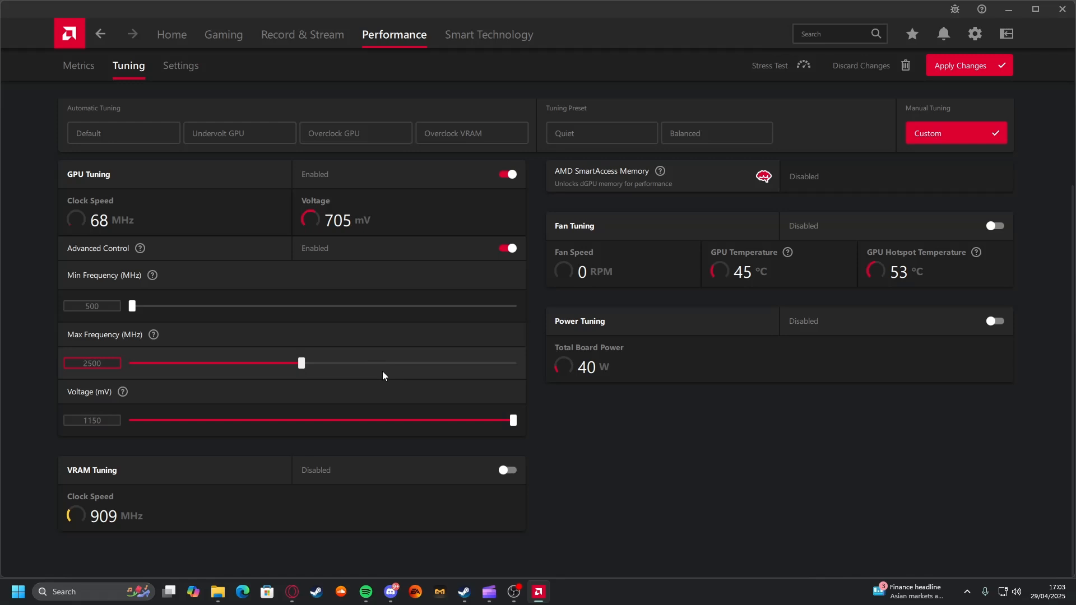
{"action": "scroll", "scroll_direction": "up", "scroll_amount": 3}
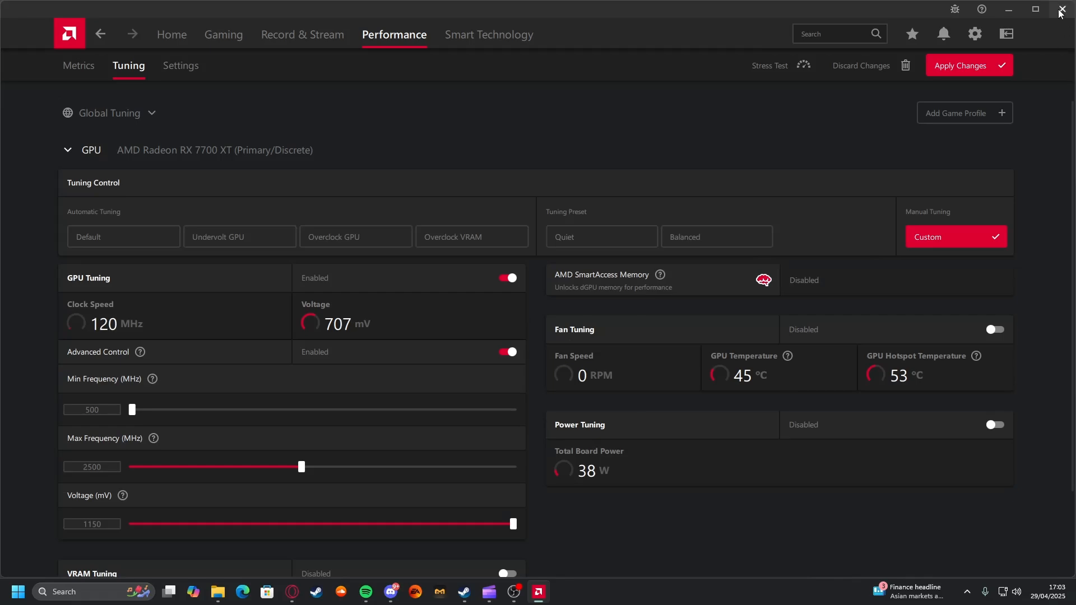
{"action": "left_click", "coordinate": [1059, 10]}
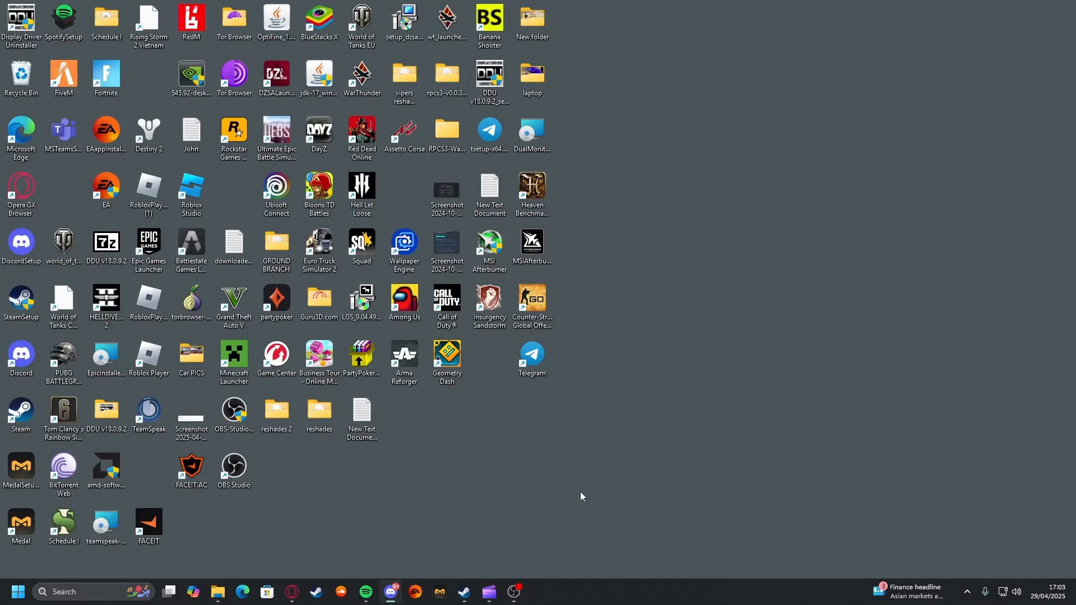